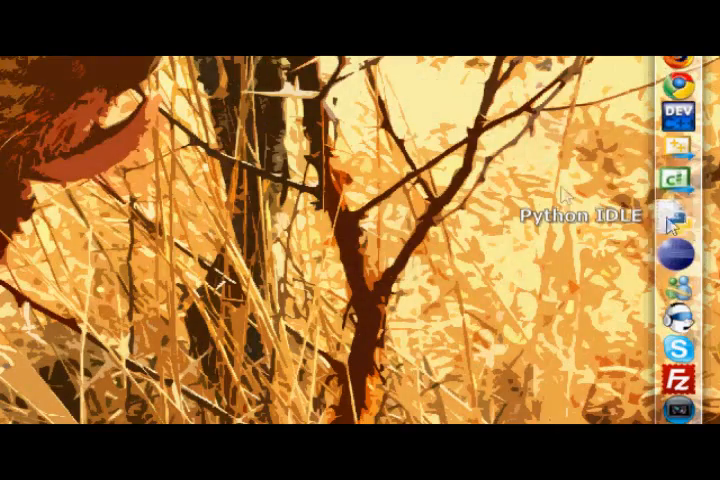
# Launch the Python IDLE shell from the desktop dock.
pyautogui.click(684, 224)
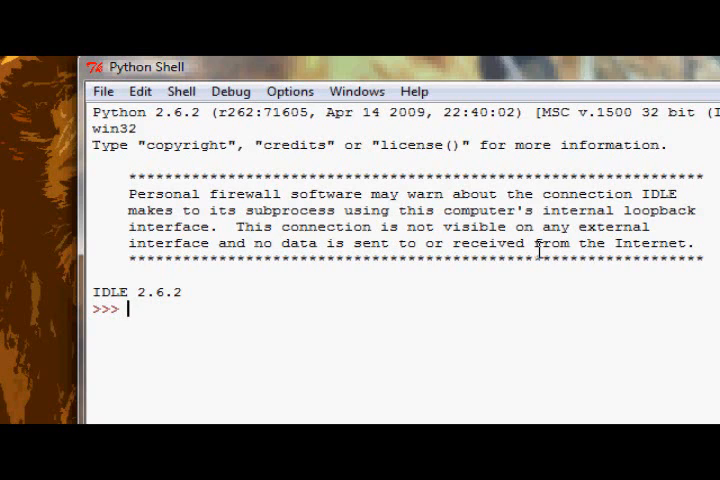
# Run print 5 + '5', raising a TypeError for adding int and str.
pyautogui.write('pr')
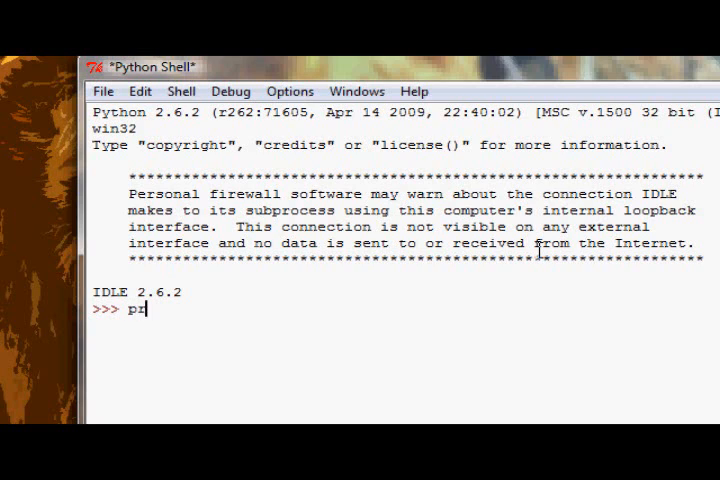
pyautogui.write('int 5 +')
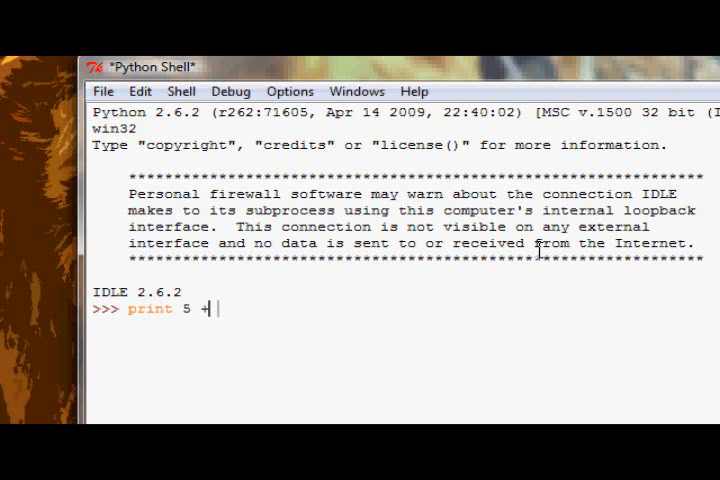
pyautogui.press('Return')
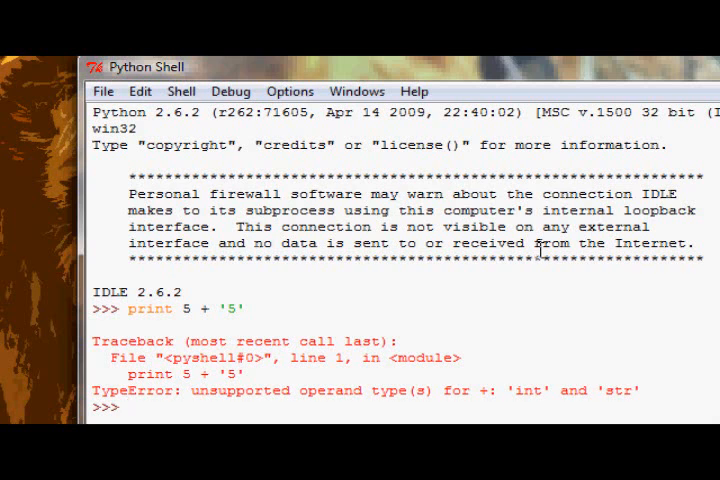
pyautogui.scroll(-3)
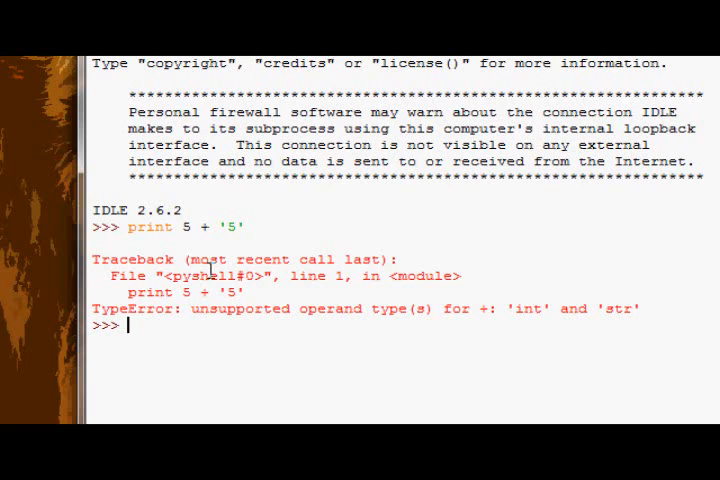
# Assign var1 from input() then from raw_input(), entering 5 each time.
pyautogui.write('var1 =')
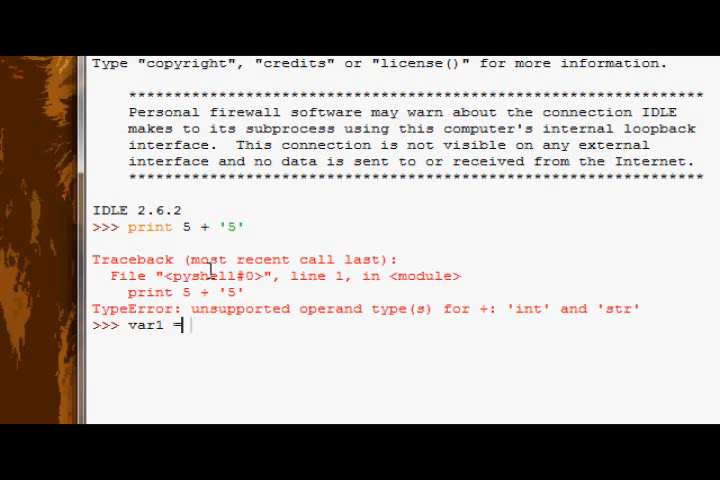
pyautogui.write('input (')
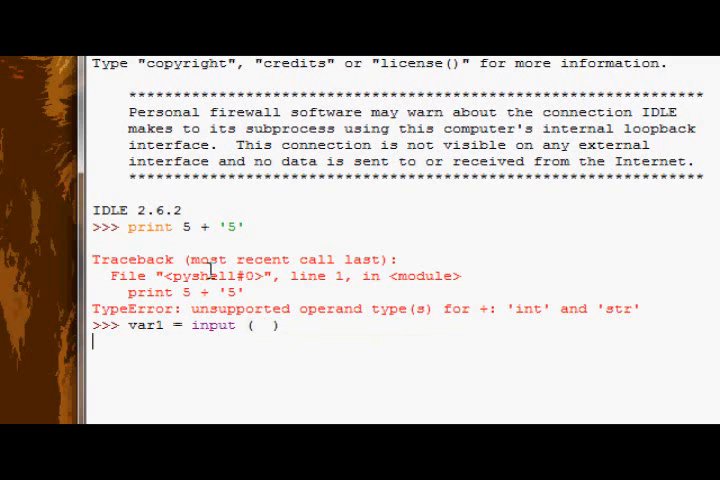
pyautogui.press('Return')
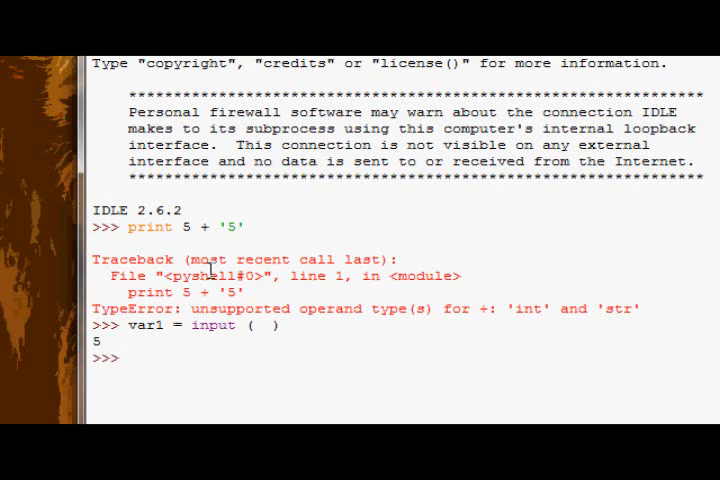
pyautogui.write('var1 = raw')
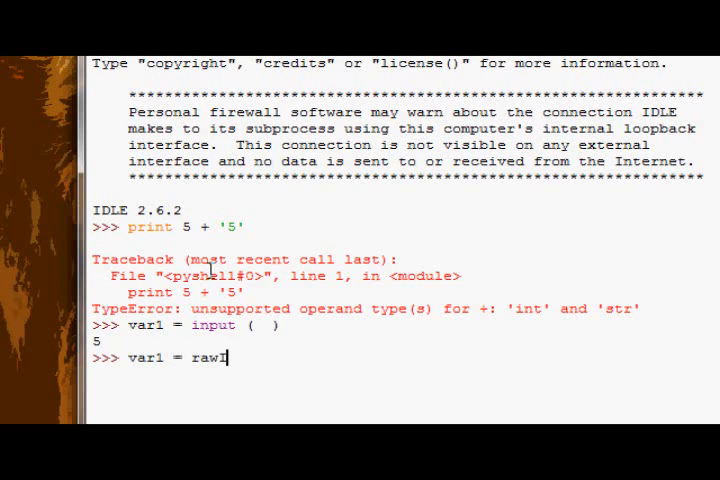
pyautogui.write('_input (')
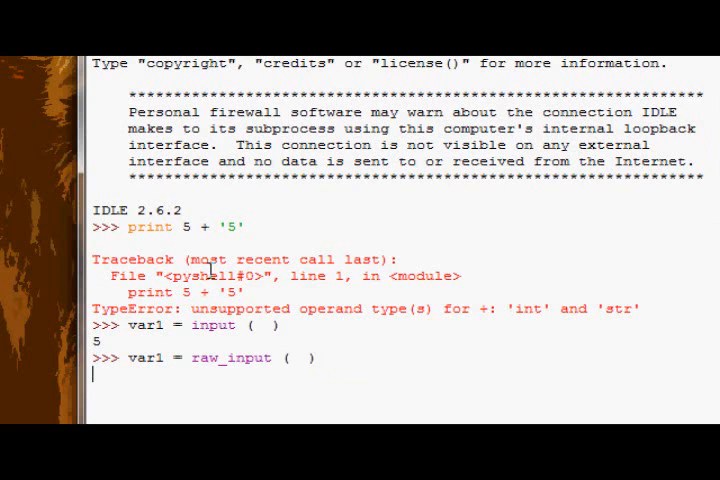
pyautogui.press('Return')
pyautogui.write('5')
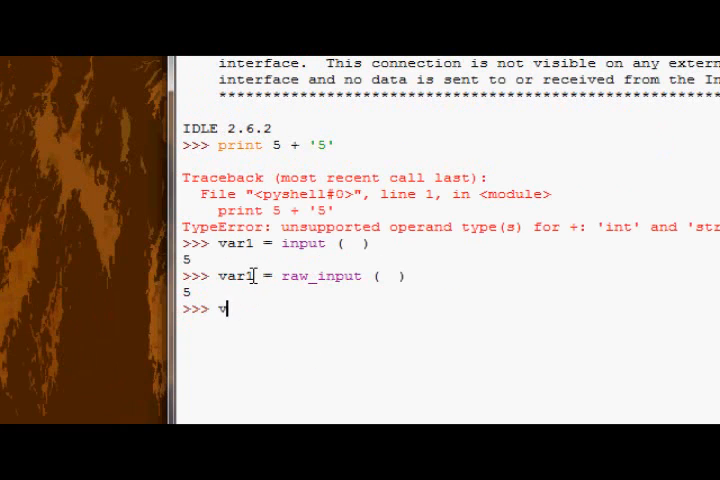
# Assign var2 from input() with 5, then show var1 as '5' and var2 as 5.
pyautogui.write('ar2 = input')
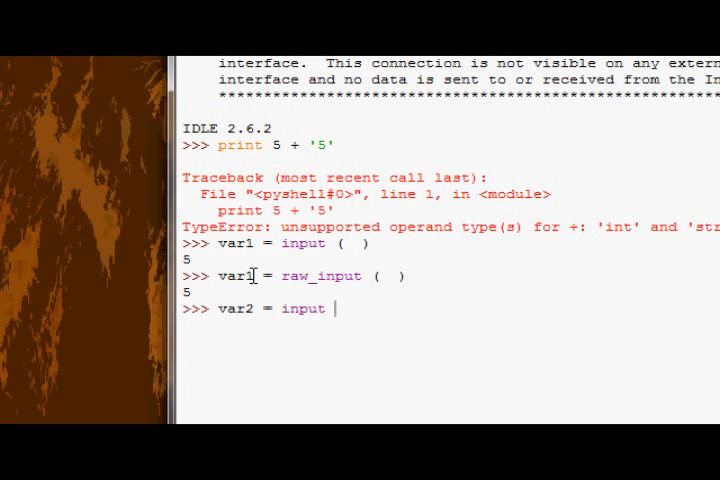
pyautogui.write('( )')
pyautogui.write('var')
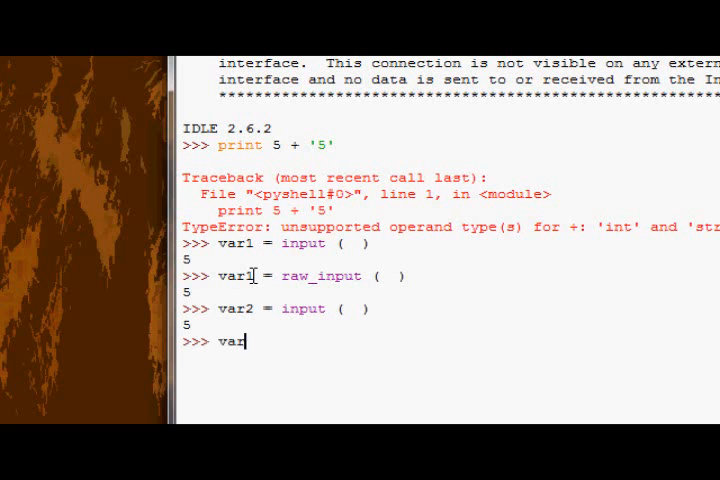
pyautogui.write('1')
pyautogui.press('Return')
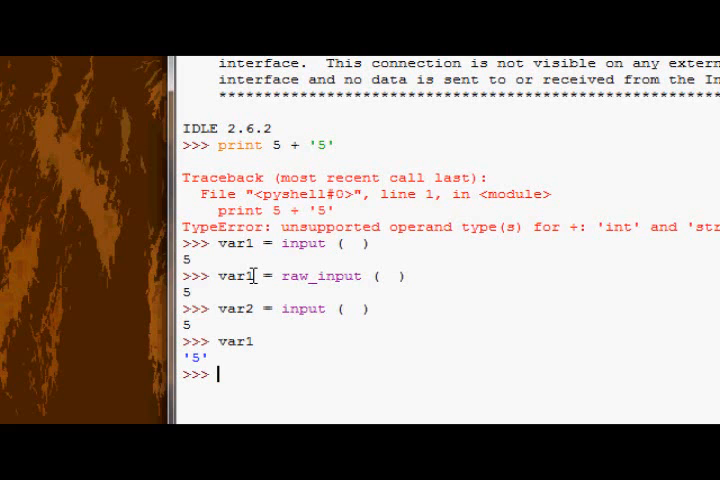
pyautogui.write('var')
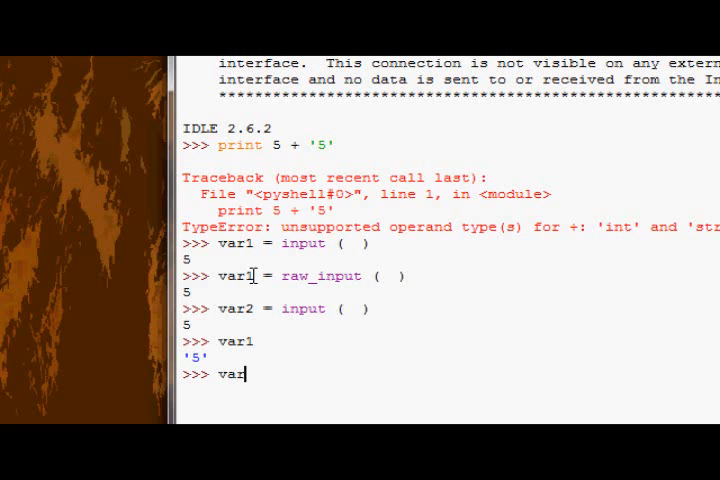
pyautogui.press('Return')
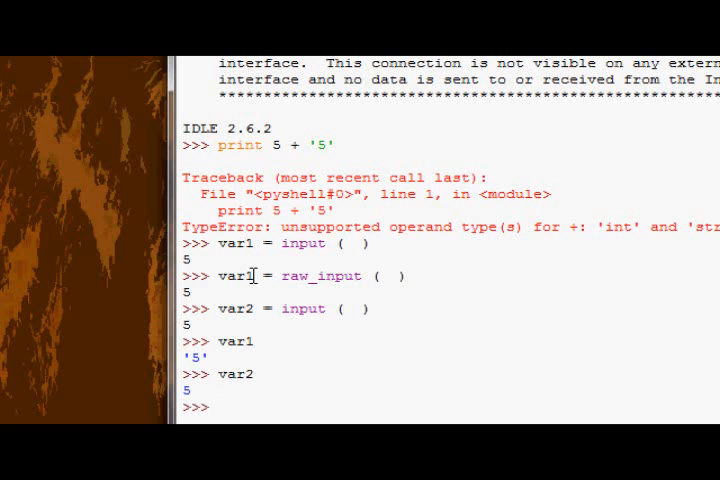
pyautogui.scroll(-3)
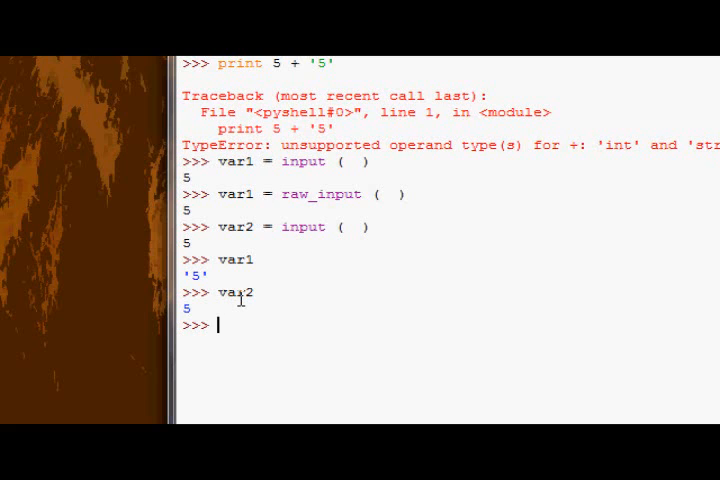
# Run print var1 + var2, raising a cannot-concatenate 'str' and 'int' TypeError.
pyautogui.write('print')
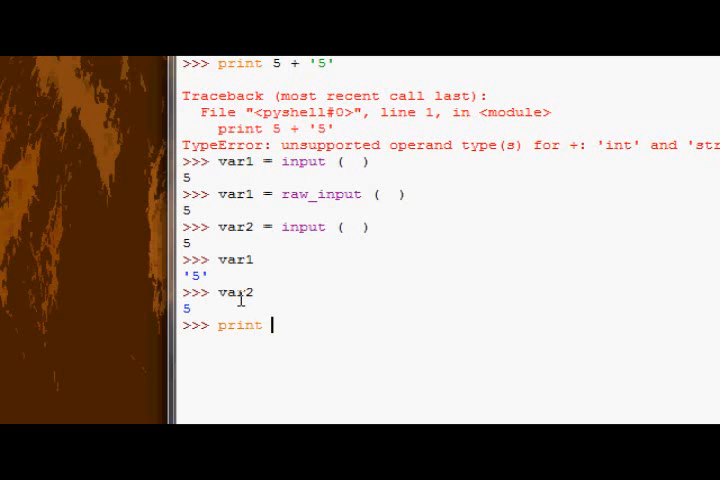
pyautogui.write('5')
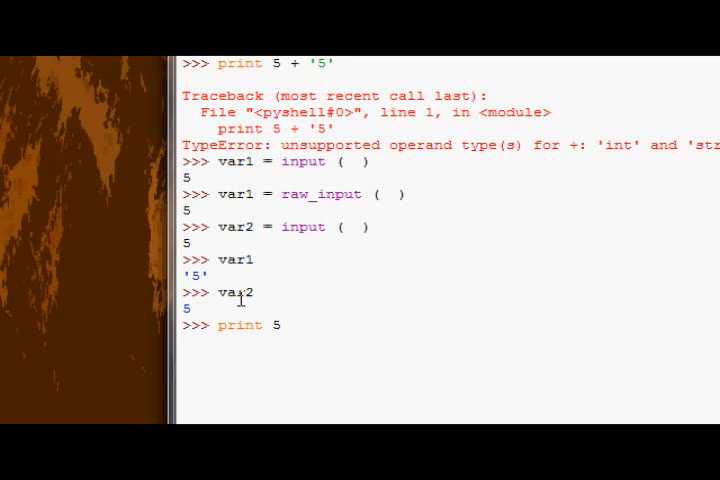
pyautogui.write('var1 +')
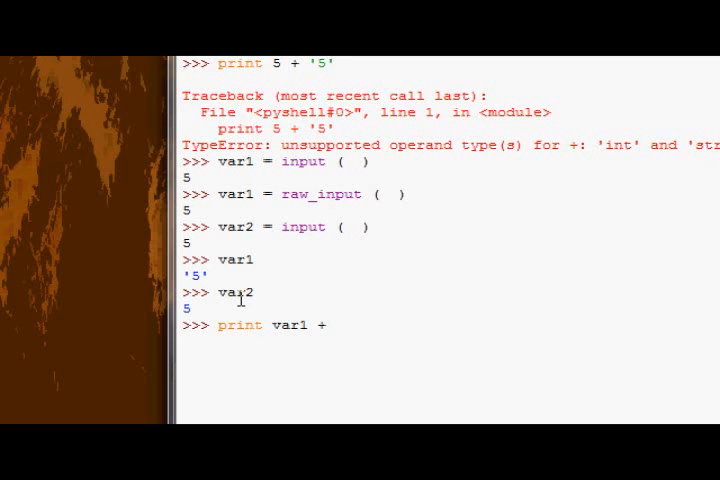
pyautogui.press('Return')
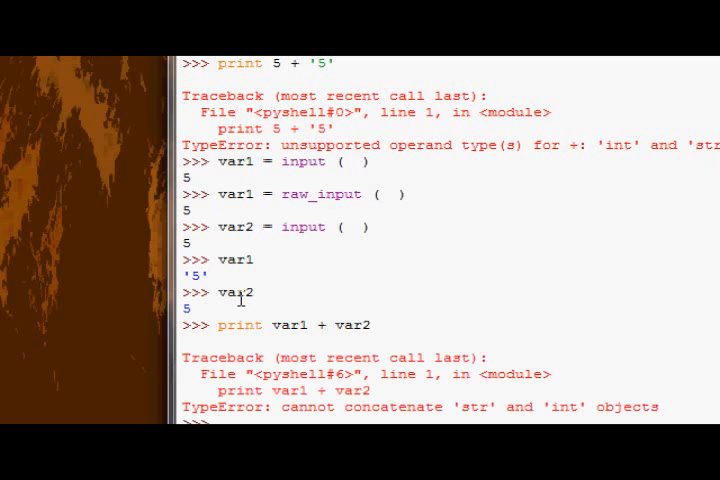
pyautogui.scroll(-3)
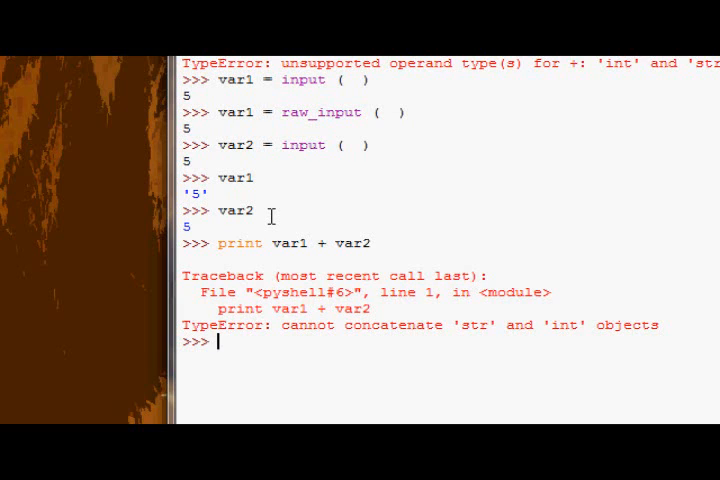
# Evaluate int('5') giving 5, str(5) giving '5', and int('hello') raising a ValueError.
pyautogui.write('int ( )')
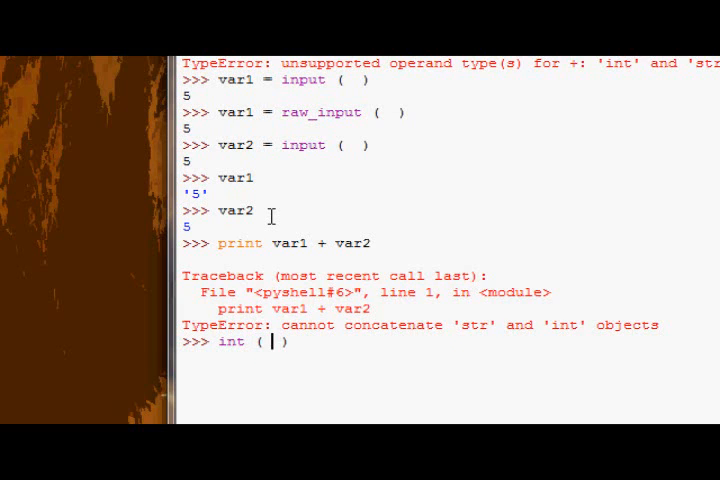
pyautogui.write("'5'")
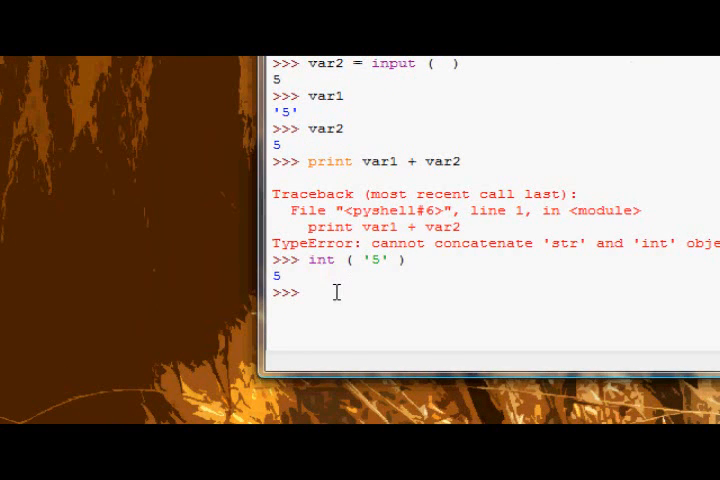
pyautogui.write('str(')
pyautogui.write('i')
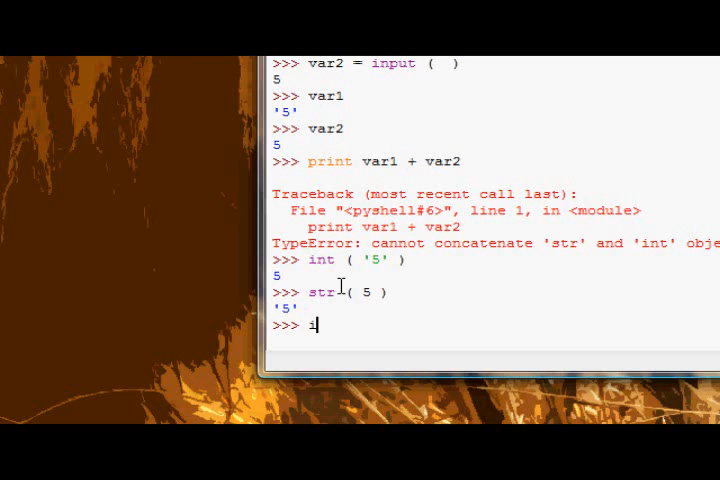
pyautogui.write("nt ( 'h")
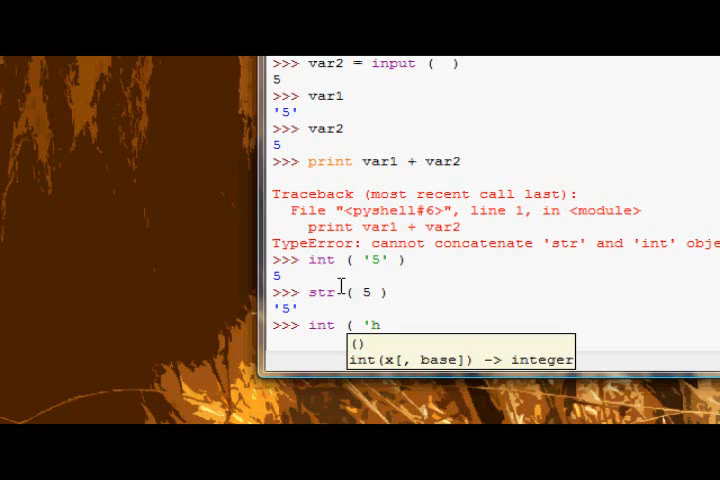
pyautogui.press('Return')
pyautogui.write('str (')
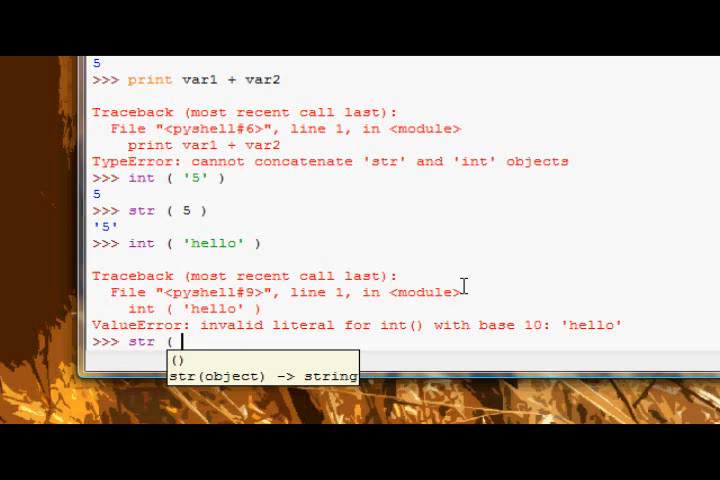
# Evaluate str('hello'), which returns 'hello'.
pyautogui.write("'")
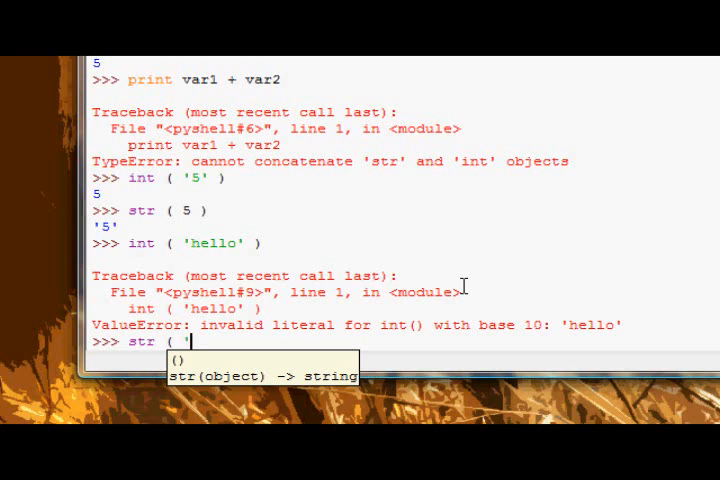
pyautogui.write("'hello'")
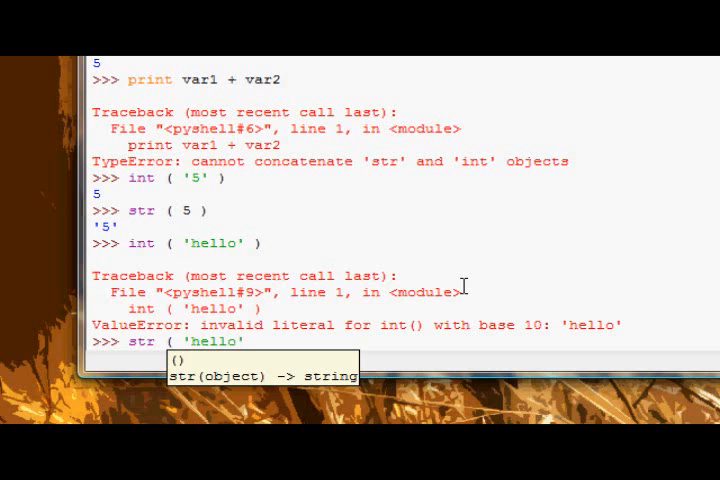
pyautogui.press('Return')
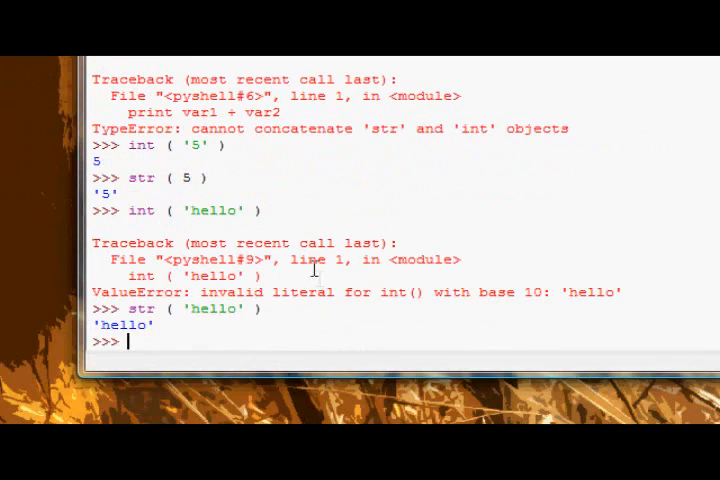
pyautogui.scroll(3)
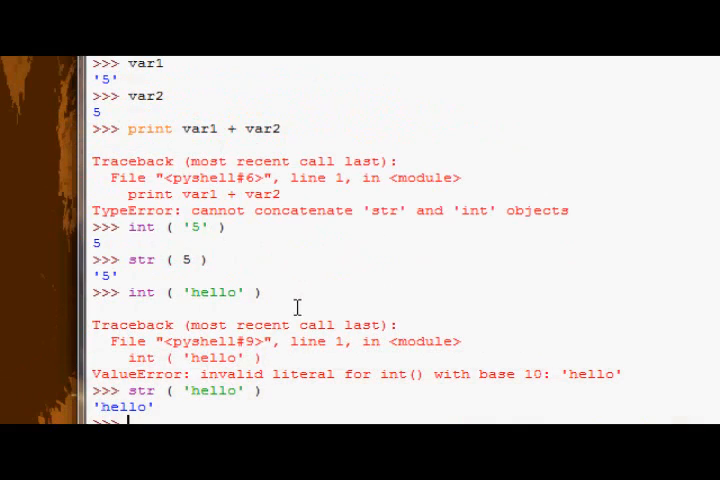
pyautogui.scroll(-3)
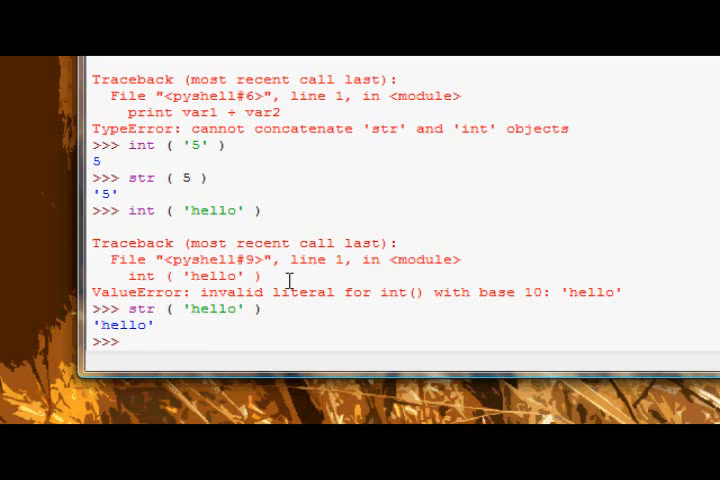
# Convert var1 and var2 to strings with str().
pyautogui.write('var')
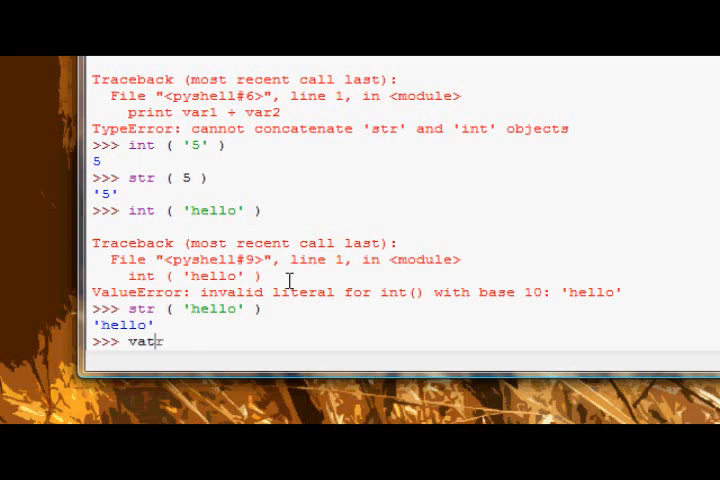
pyautogui.write('1 = s')
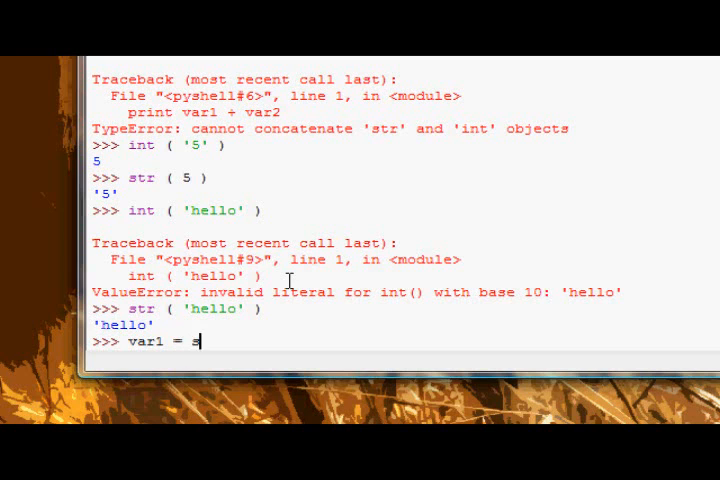
pyautogui.write('tr ( var1')
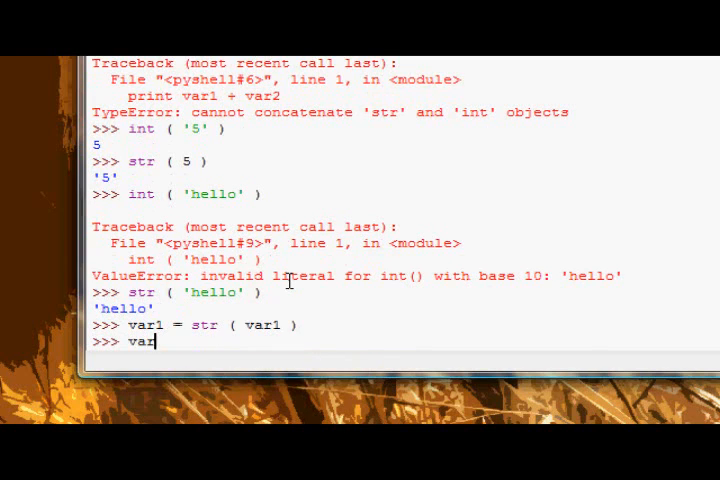
pyautogui.write('2 = st')
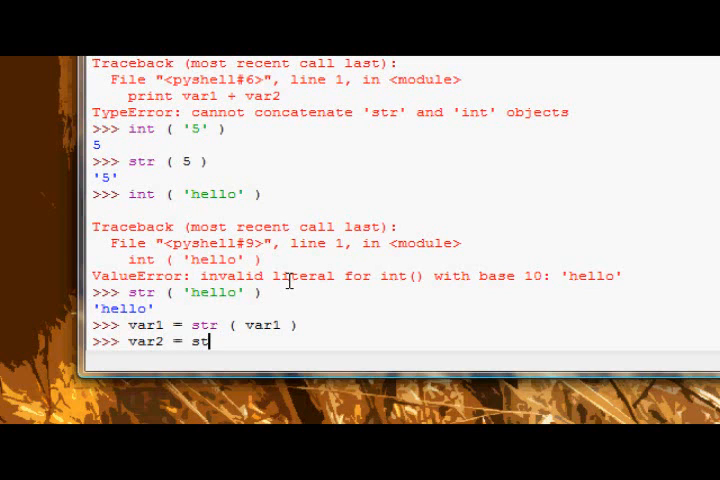
pyautogui.write('r ( var2 )')
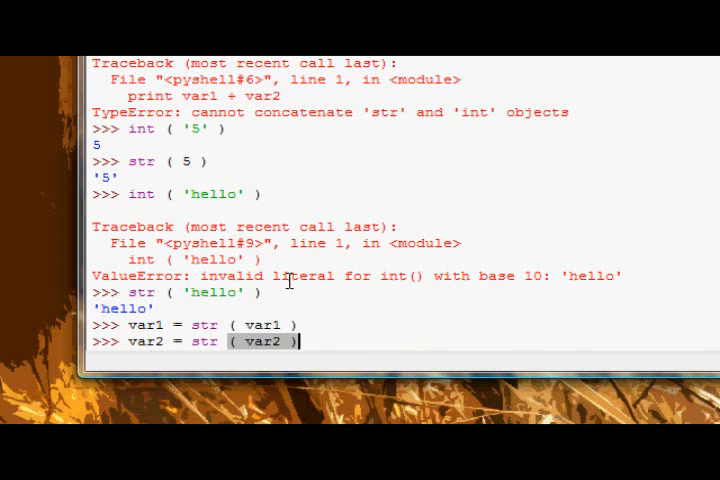
pyautogui.moveTo(308, 256)
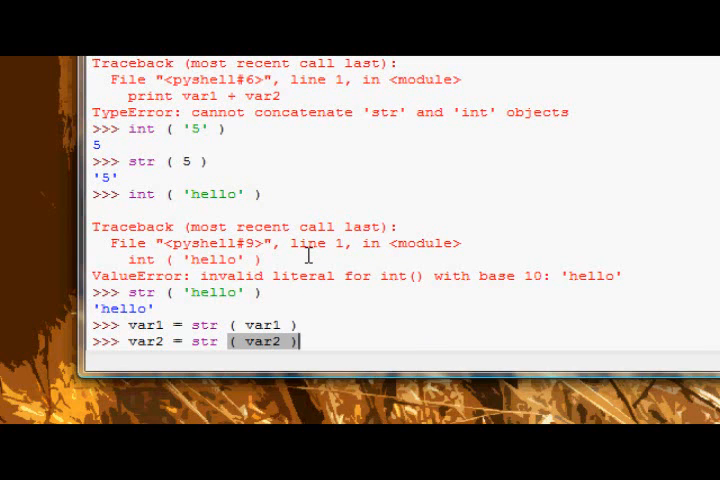
pyautogui.press('return')
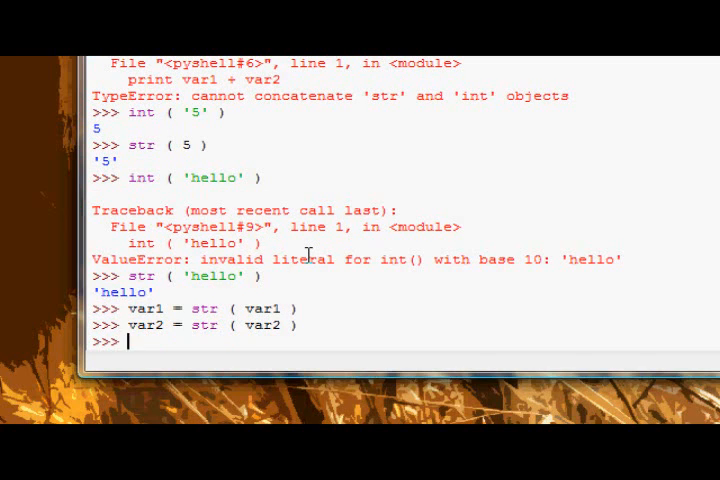
# Print var1 + var2, which joins the strings into 55.
pyautogui.write('print va')
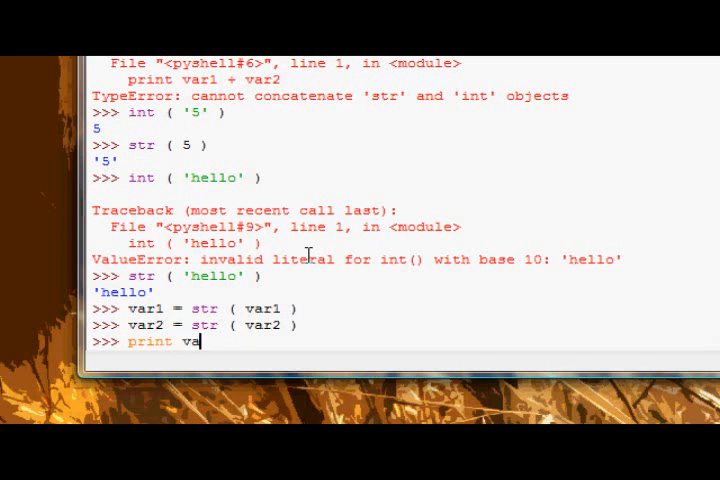
pyautogui.write('r1 +')
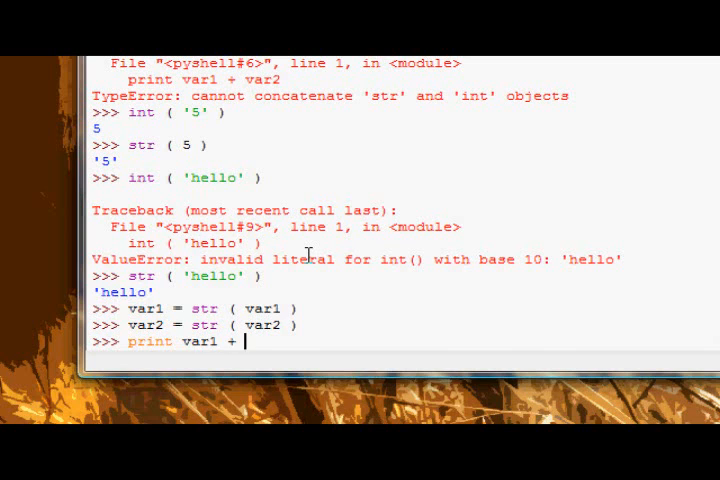
pyautogui.press('Return')
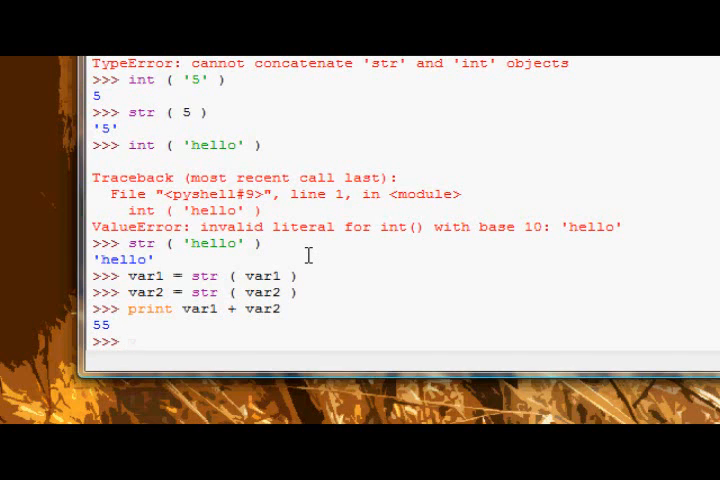
# Convert var1 and var2 back to integers with int().
pyautogui.write('var')
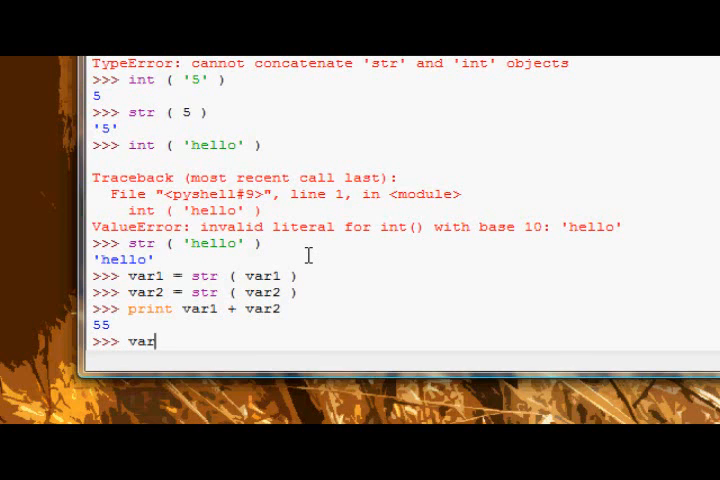
pyautogui.write('1 =')
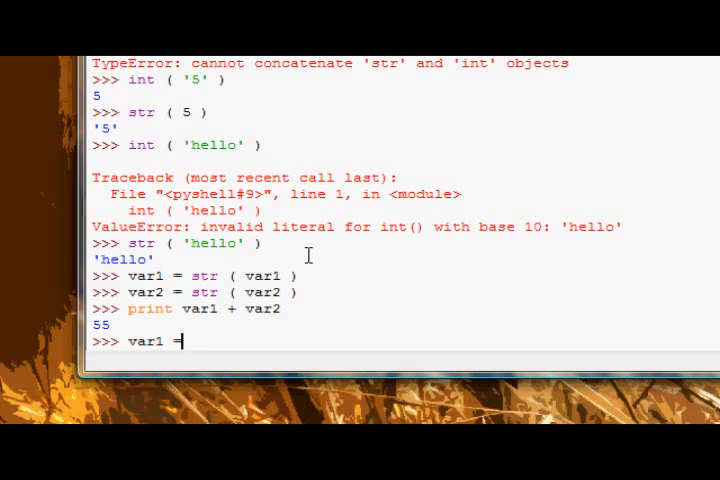
pyautogui.write('int ( var1')
pyautogui.write('var2')
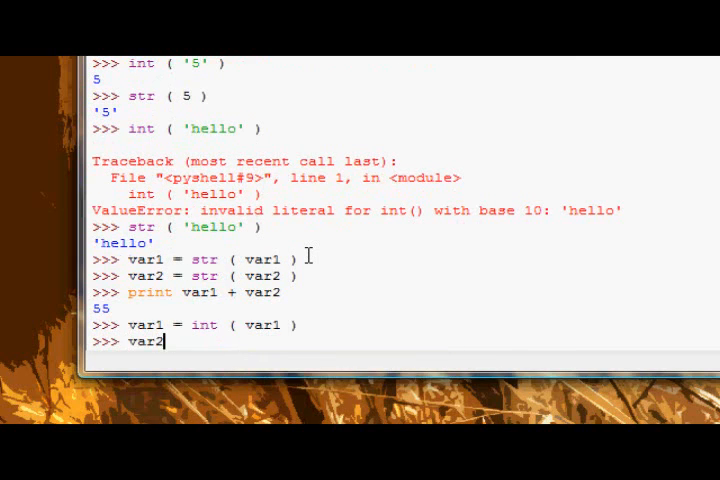
pyautogui.write('= int ( va')
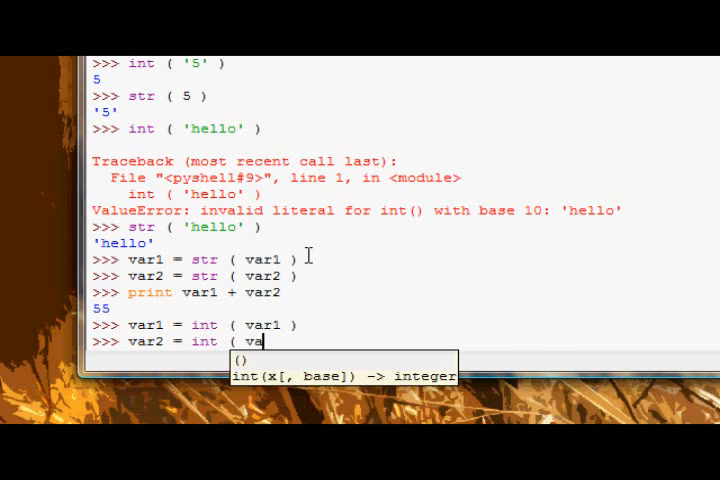
pyautogui.press('Return')
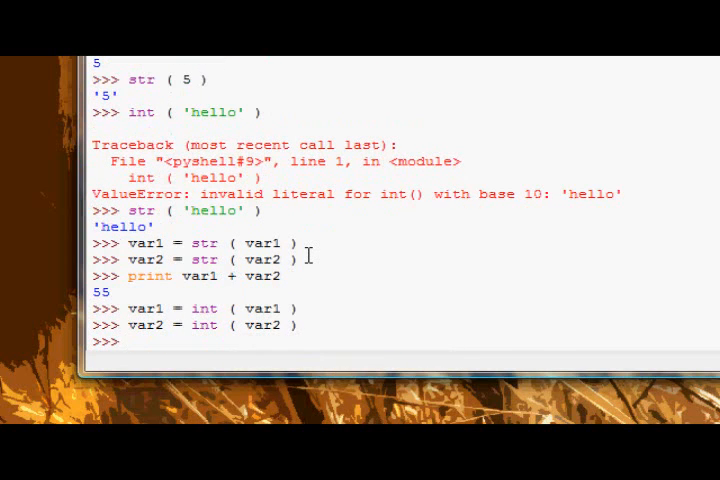
# Print var1 + var2, now giving the numeric sum 10.
pyautogui.write('print v')
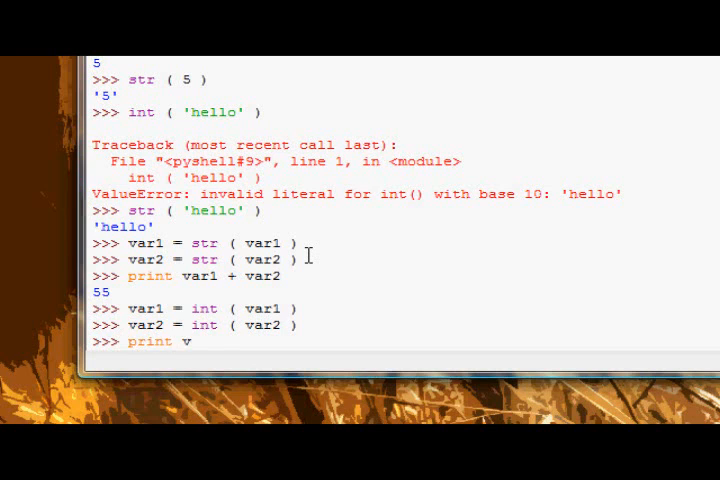
pyautogui.write('ar1 + var2')
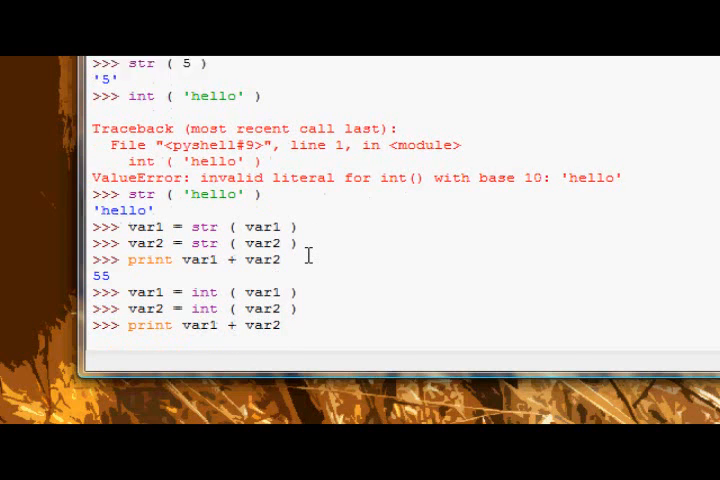
pyautogui.press('Return')
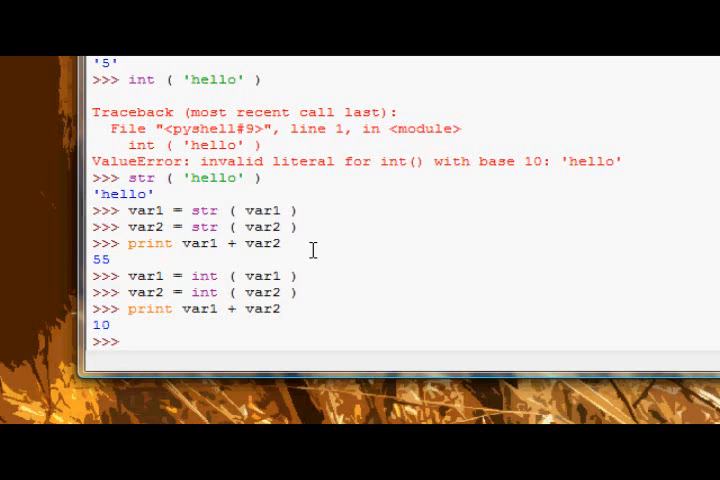
pyautogui.click(124, 340)
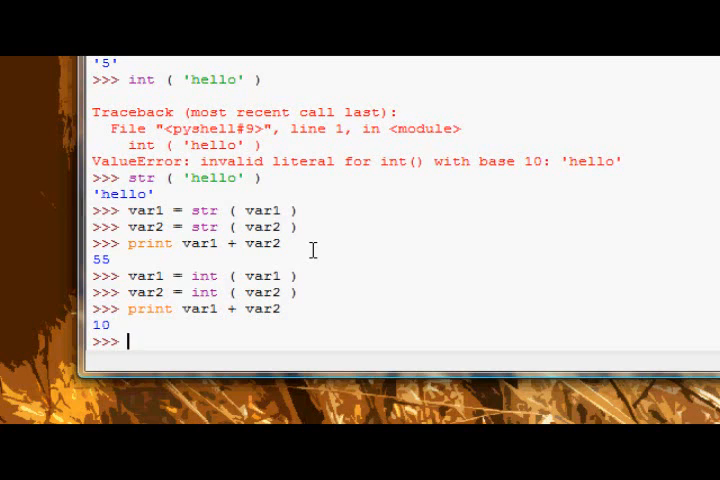
# Discard the partial repr line and convert var1 back to a string with str().
pyautogui.write('repr')
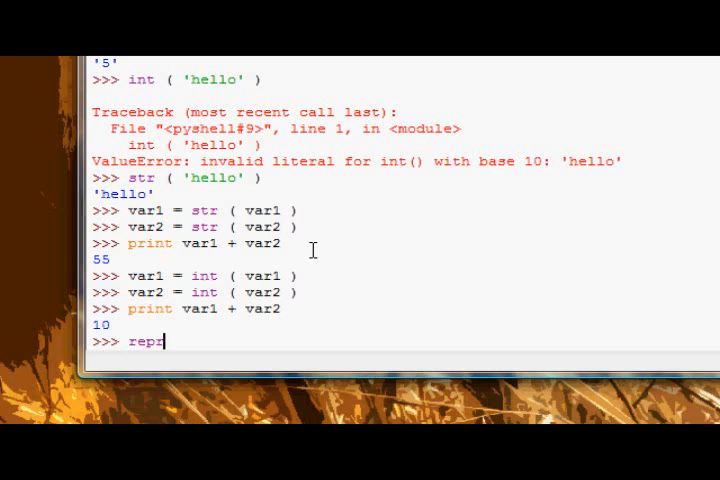
pyautogui.press('BackSpace')
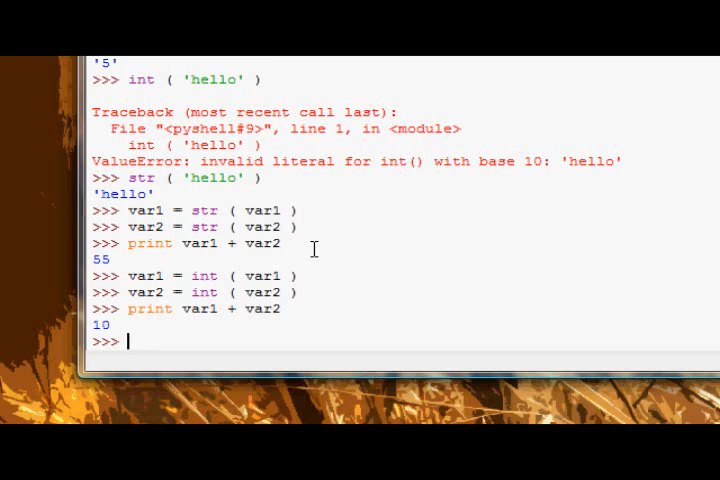
pyautogui.write('print')
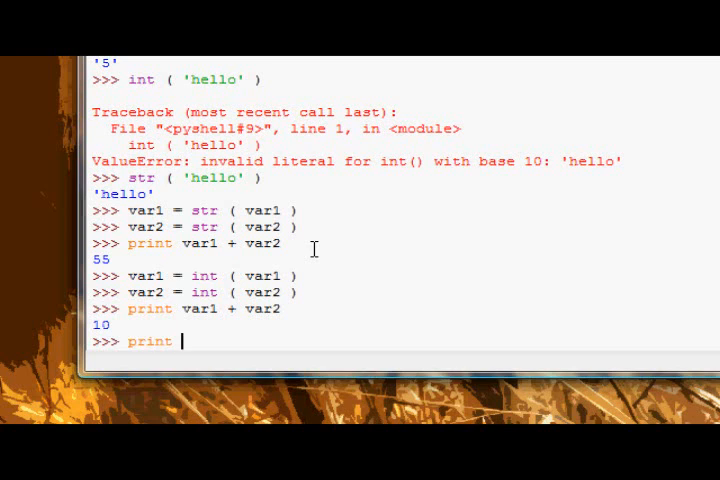
pyautogui.write('var')
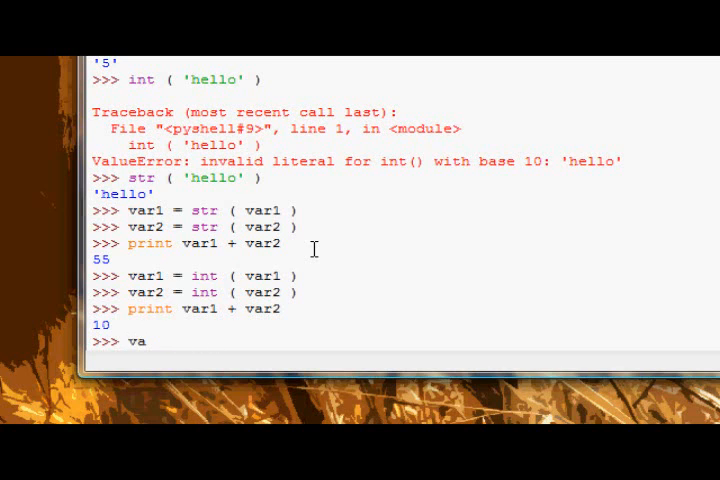
pyautogui.write('r1 = str ( var1')
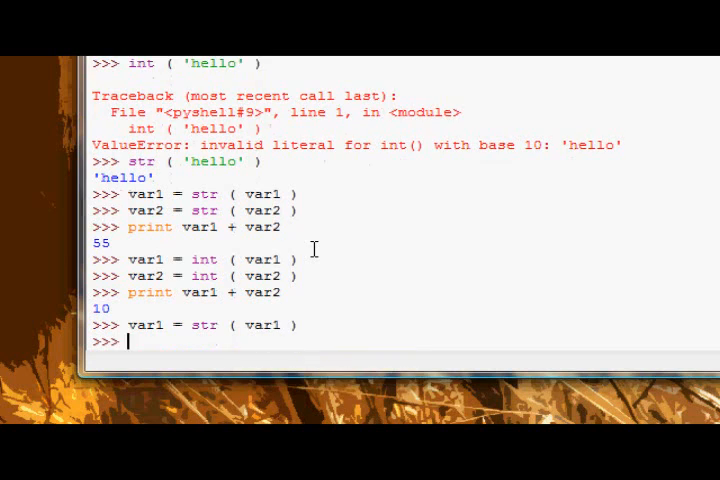
# Print var1, which outputs 5.
pyautogui.write('print var')
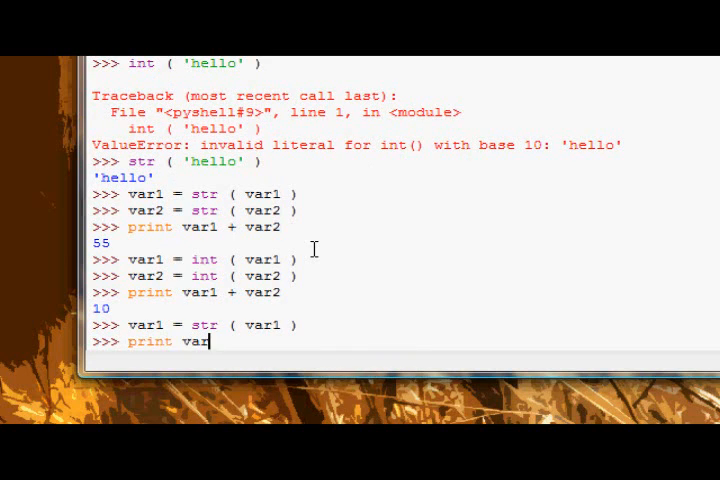
pyautogui.press('Return')
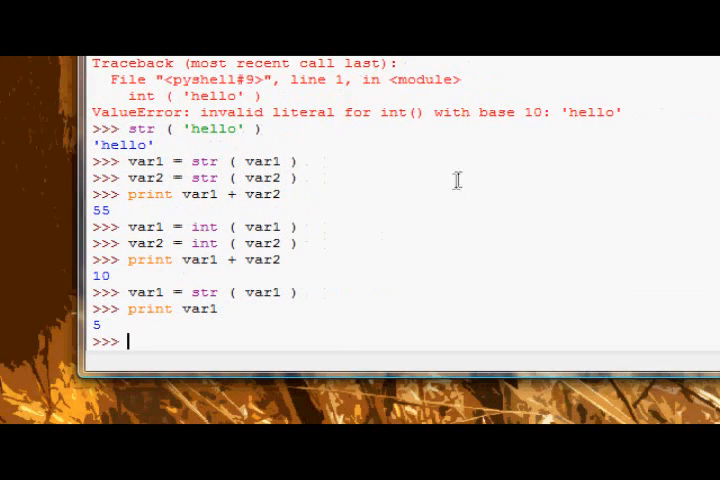
pyautogui.moveTo(468, 176)
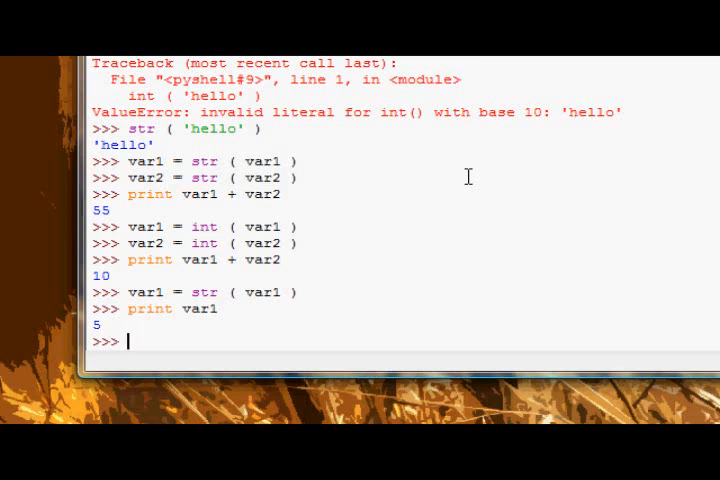
# Print repr(var1), showing '5'.
pyautogui.write('print')
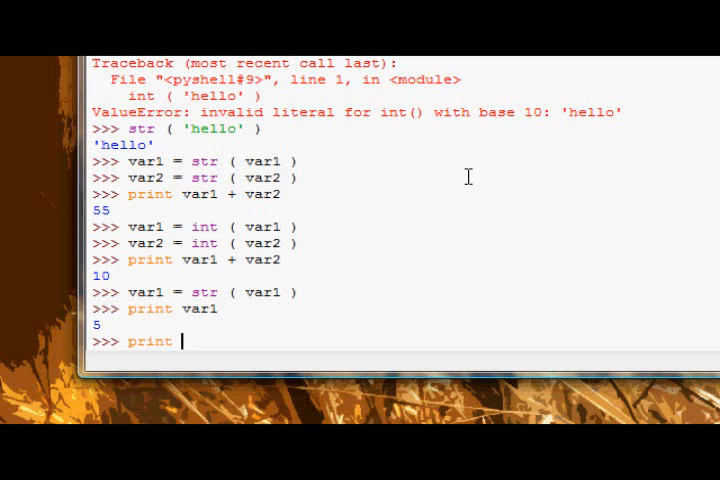
pyautogui.write('repr (')
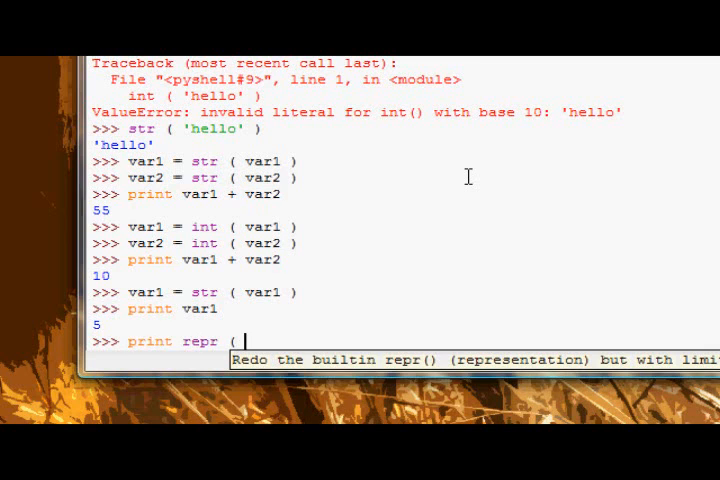
pyautogui.press('Return')
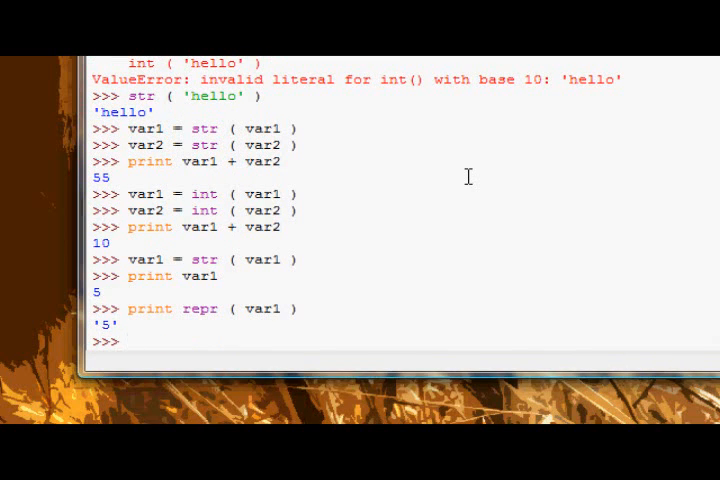
# Set var1 to 'Hello\nWorld' and print its repr, showing 'Hello\nWorld'.
pyautogui.write('var1 =')
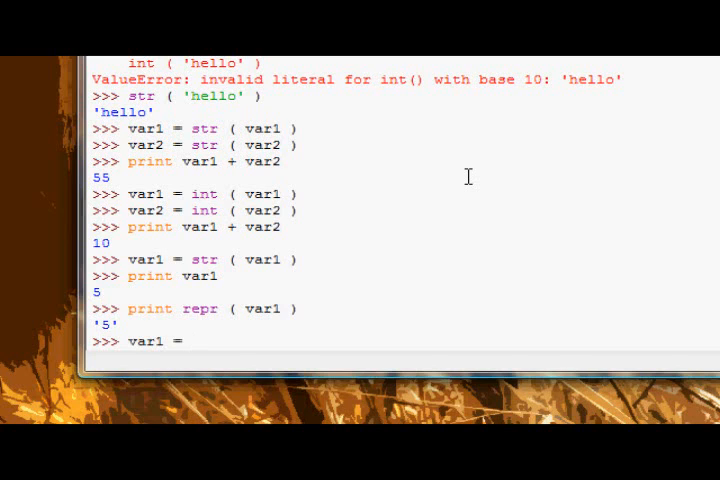
pyautogui.write("'Hello\\nWorld")
pyautogui.write('print')
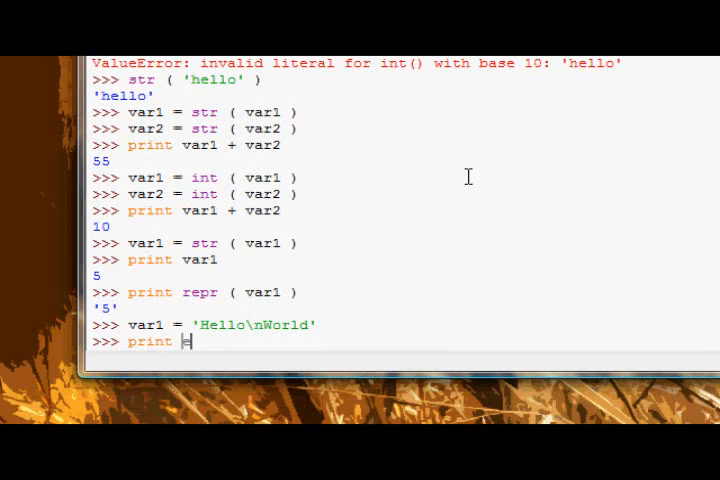
pyautogui.write('repr ( v')
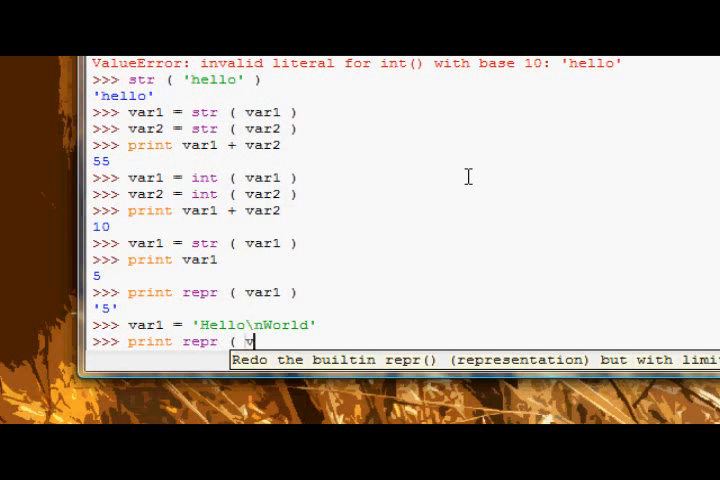
pyautogui.write('ar1 )')
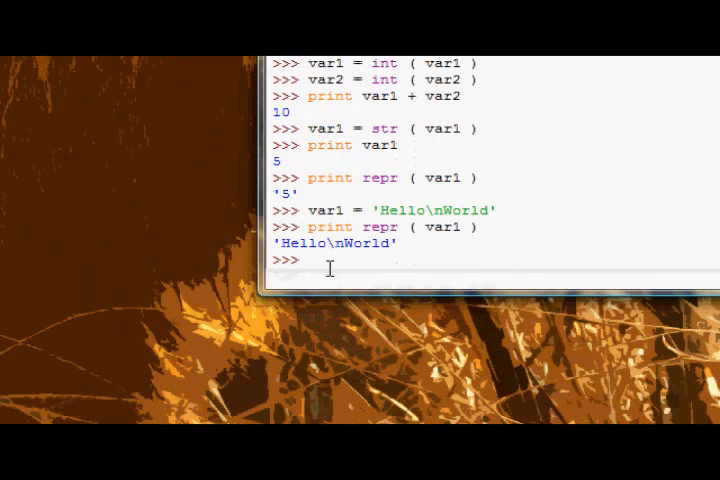
# Print var1 plainly so Hello and World appear on separate lines.
pyautogui.write('print var')
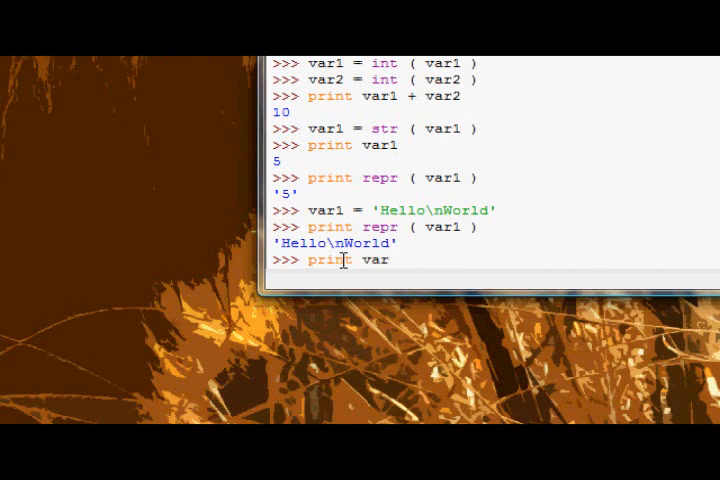
pyautogui.press('Return')
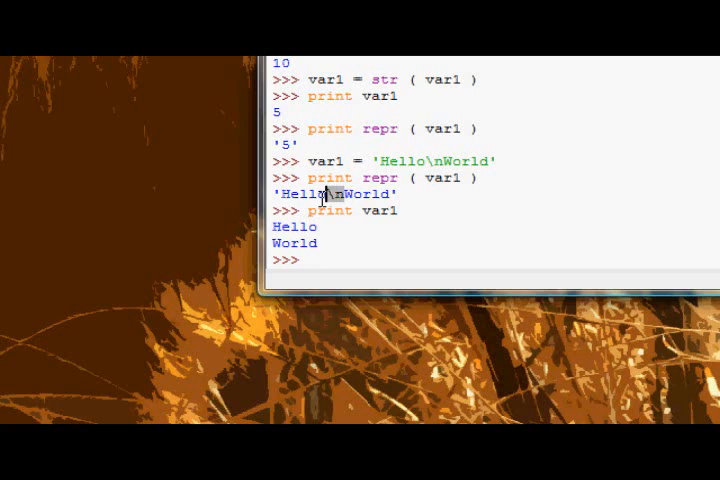
pyautogui.moveTo(338, 194)
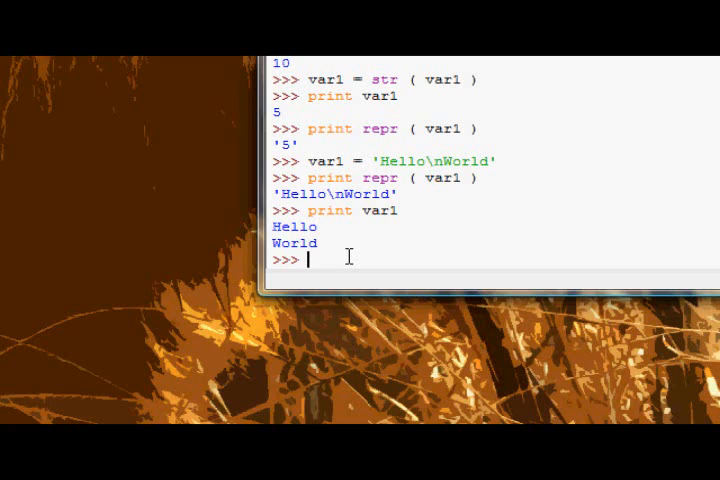
# Run print '%r' % var1, showing the repr 'Hello\nWorld'.
pyautogui.write('print')
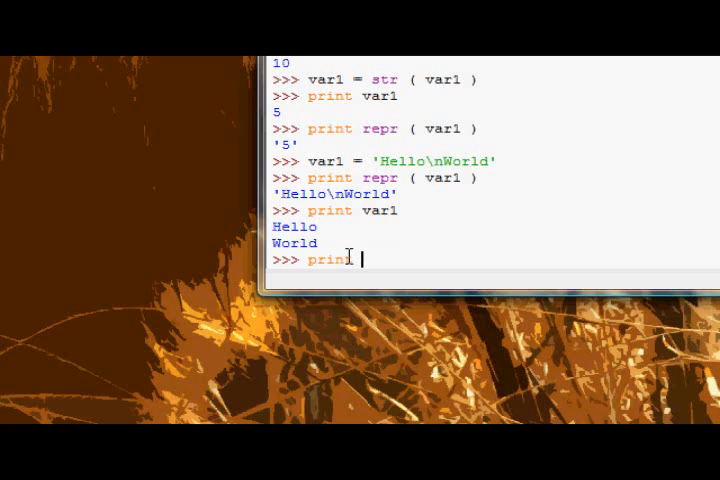
pyautogui.write("'%r")
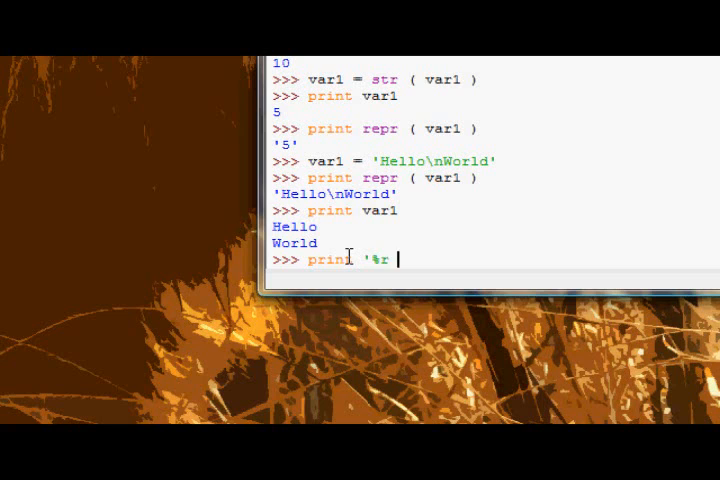
pyautogui.write("'")
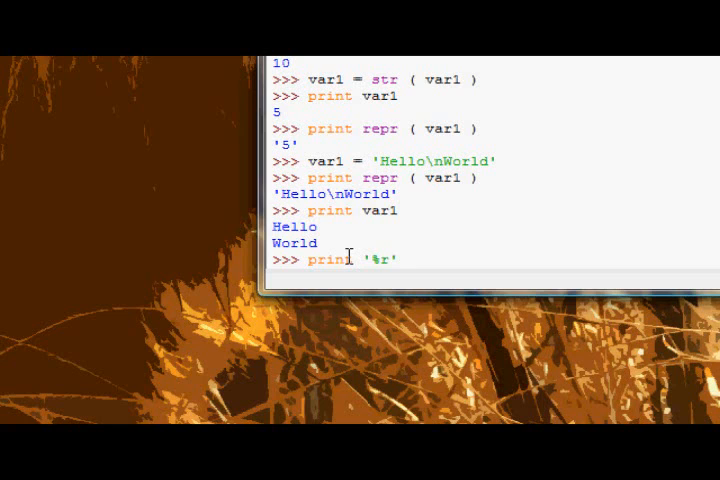
pyautogui.write('%')
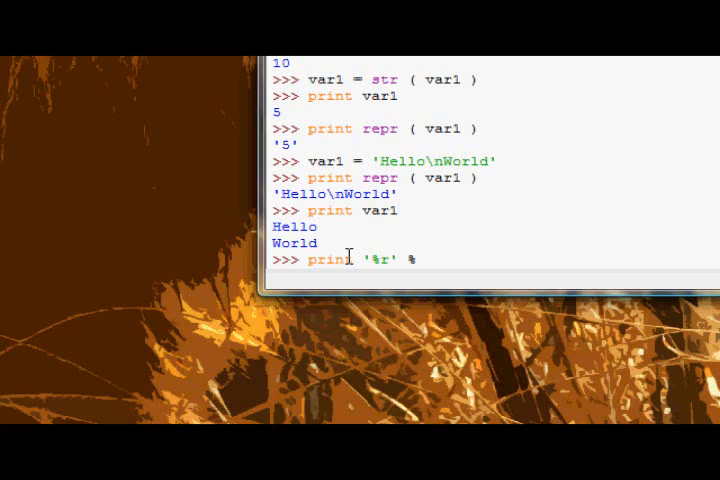
pyautogui.press('Return')
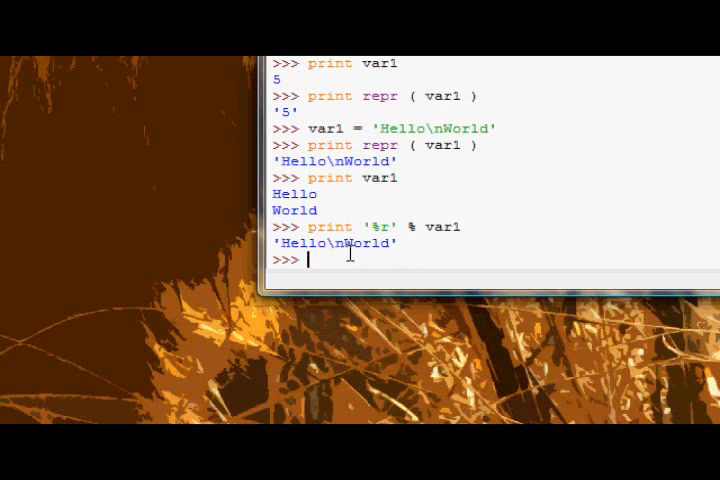
# Run print '%s' % var1, printing Hello and World on two lines.
pyautogui.write("print '")
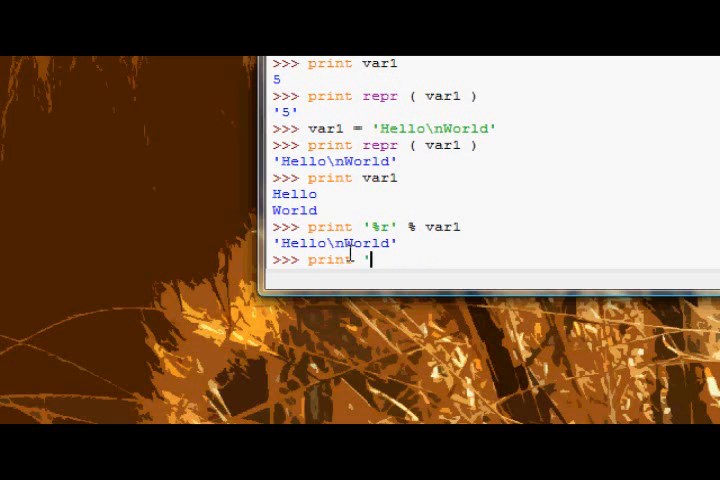
pyautogui.write("%s'")
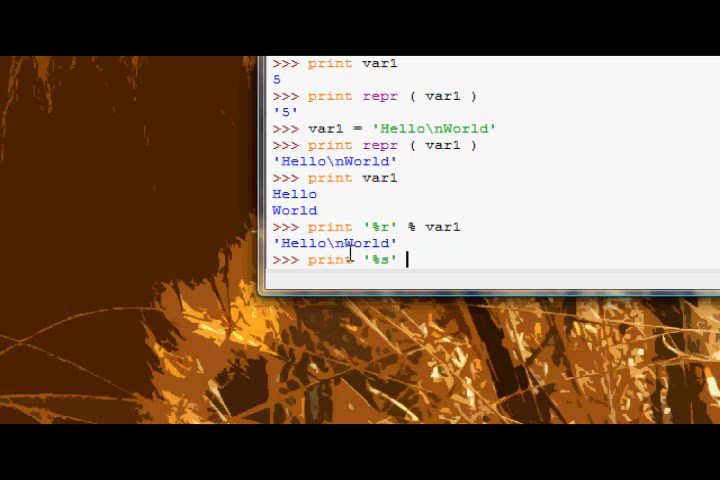
pyautogui.press('Return')
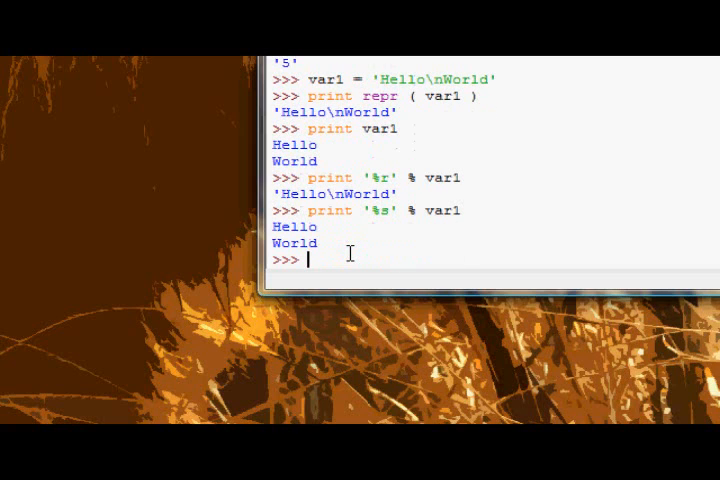